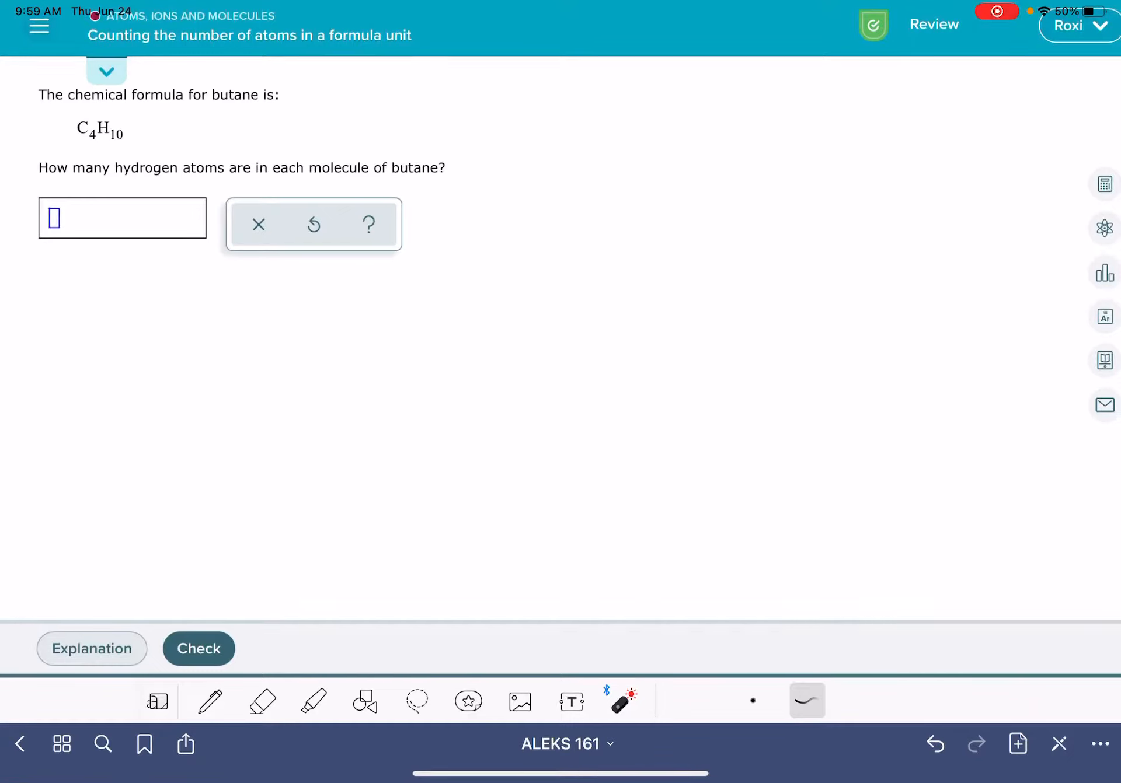
With the red pen, draw an arrow pointing to the subscript 10 in C4H10.
drag(71, 82, 464, 50)
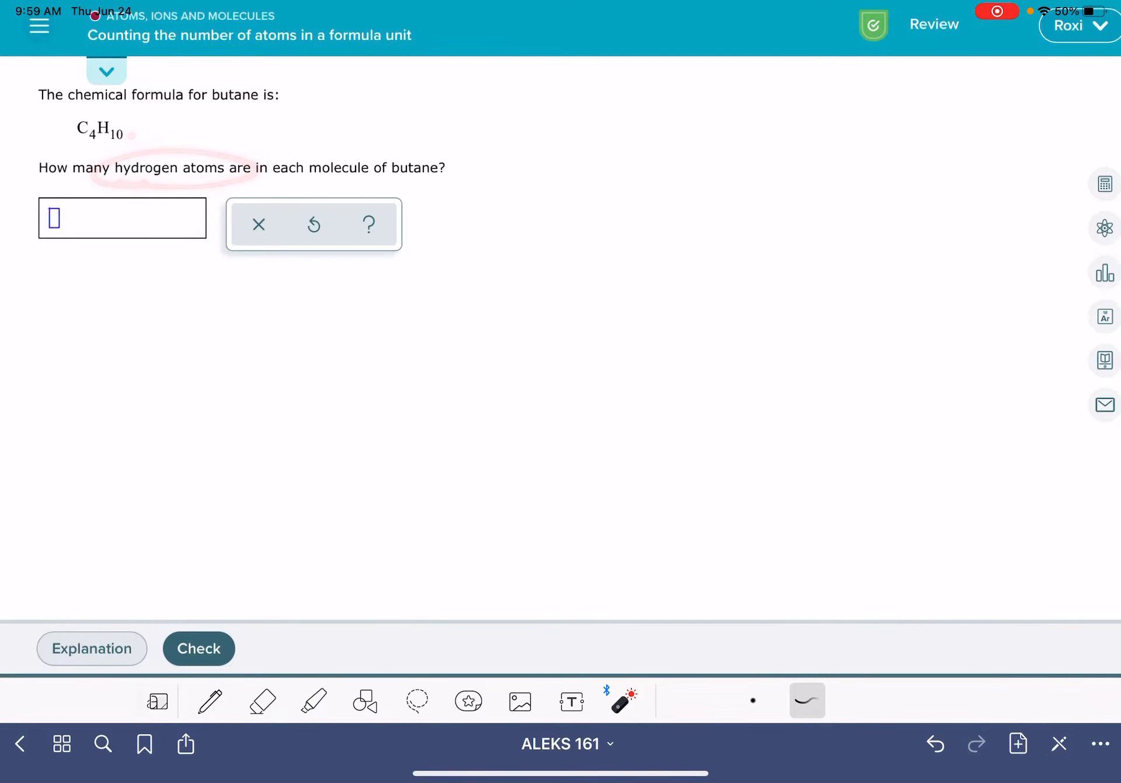
click(209, 700)
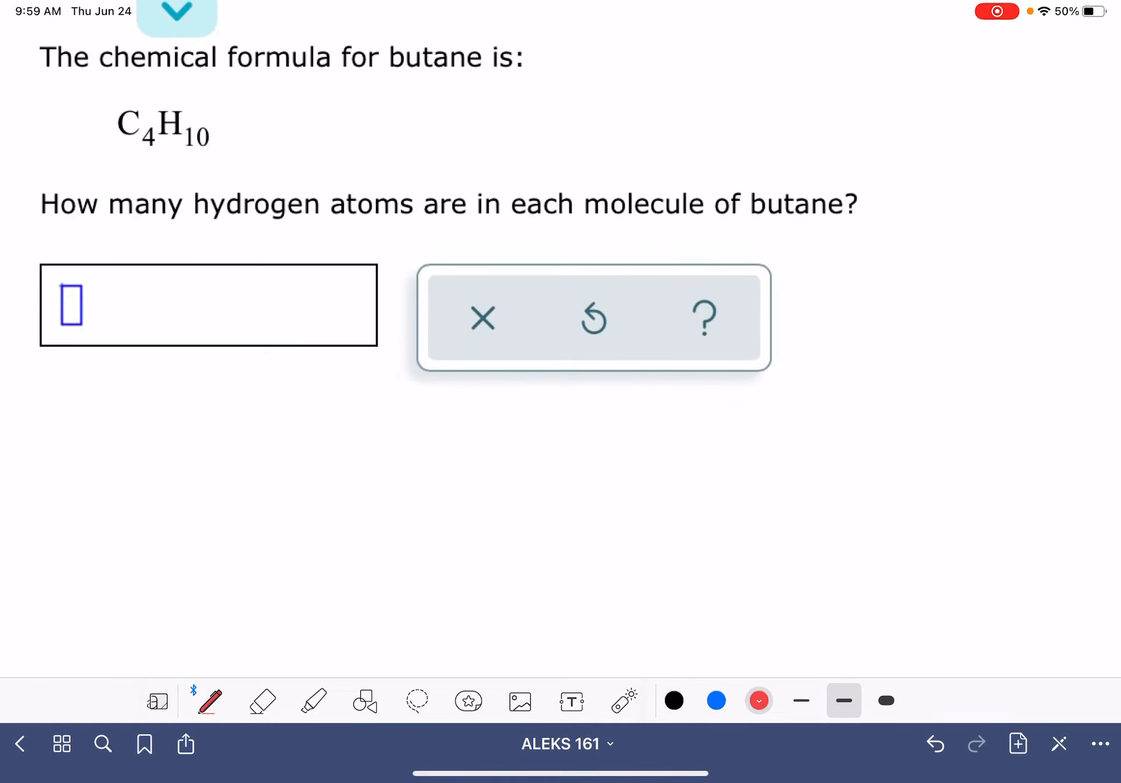
drag(264, 165, 222, 139)
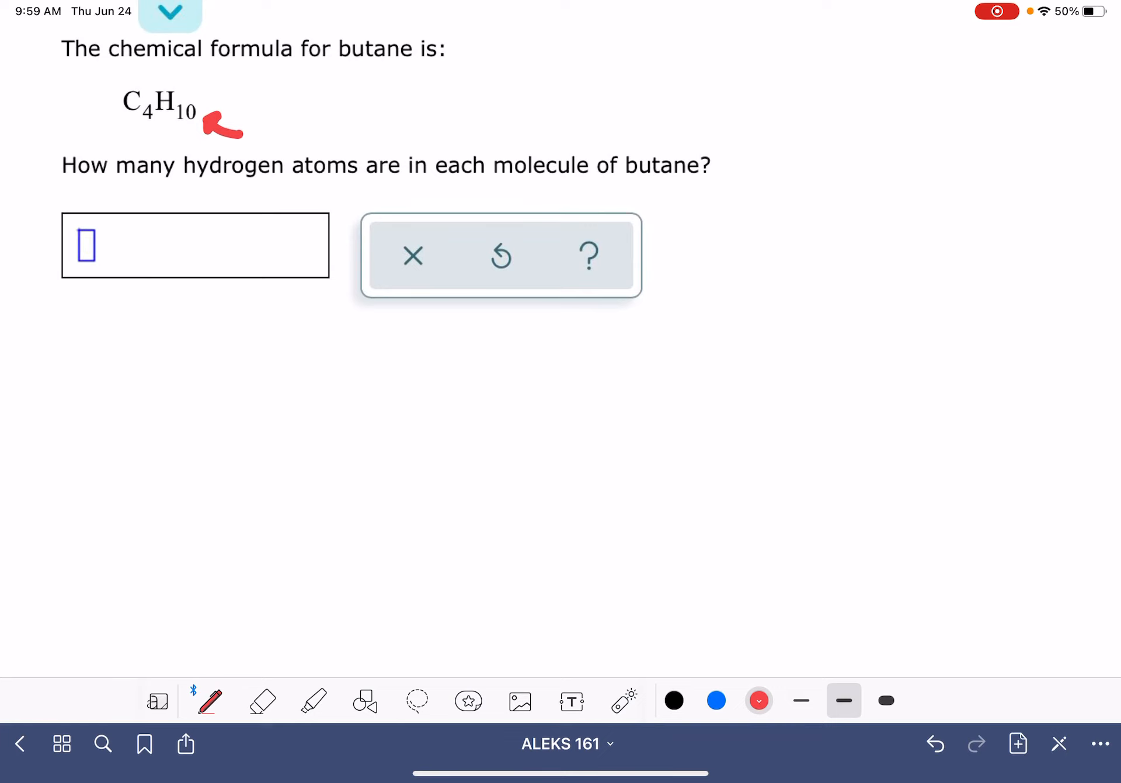
Write '10 H atoms' beside the arrow and 10 in the answer box.
drag(257, 135, 351, 136)
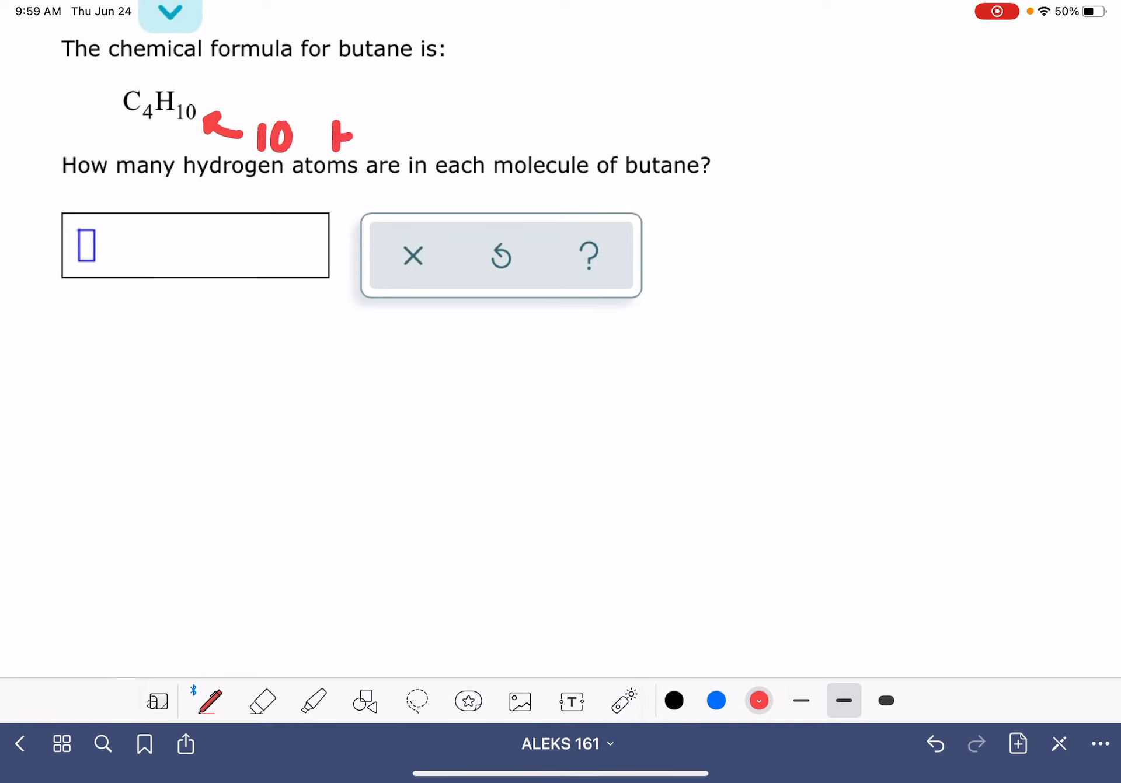
drag(336, 136, 458, 142)
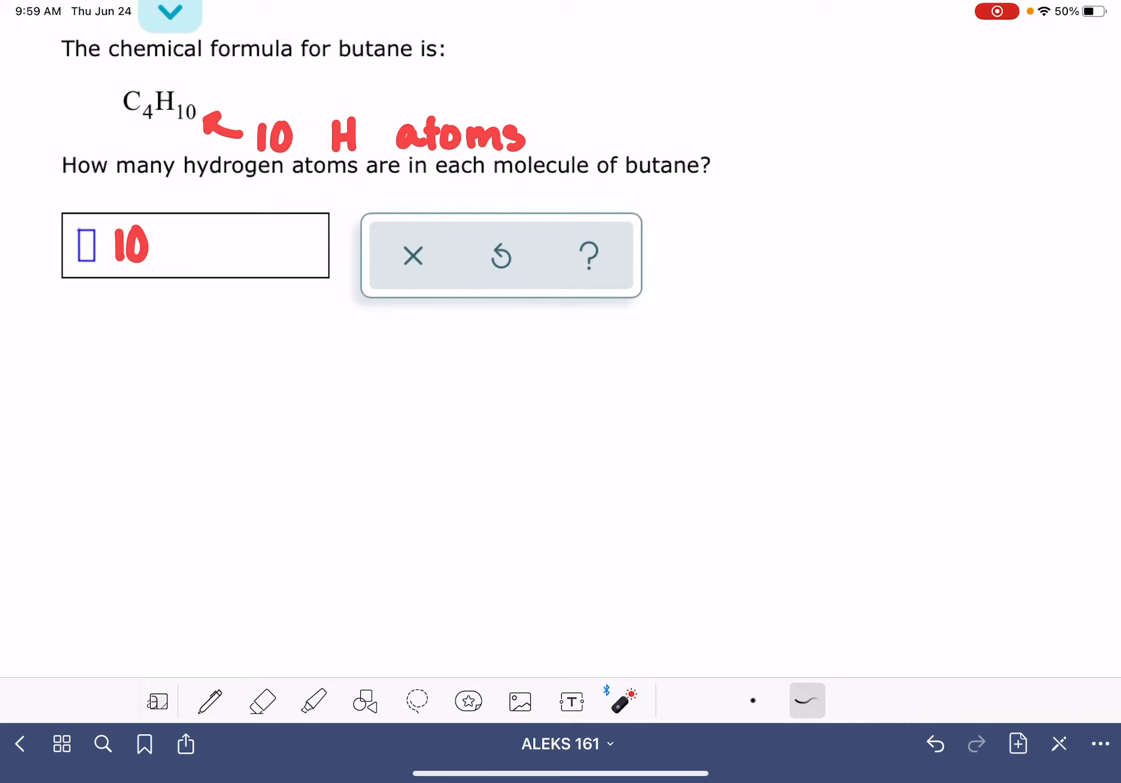
drag(157, 108, 250, 68)
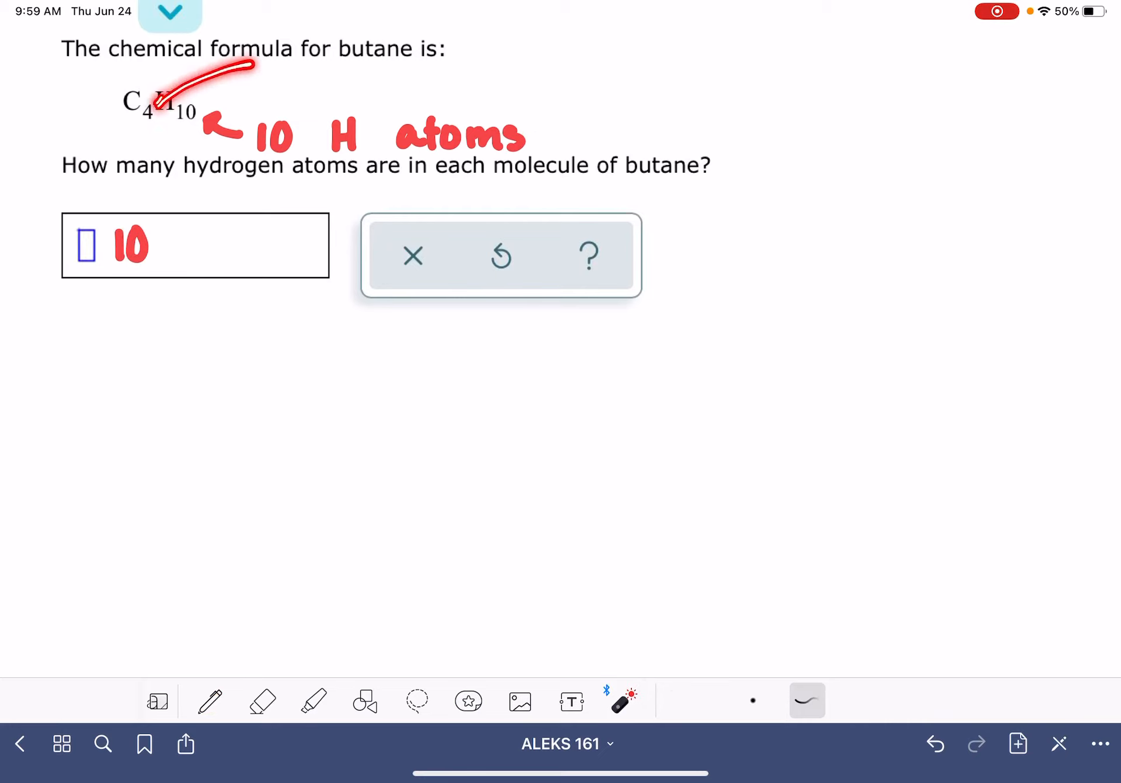